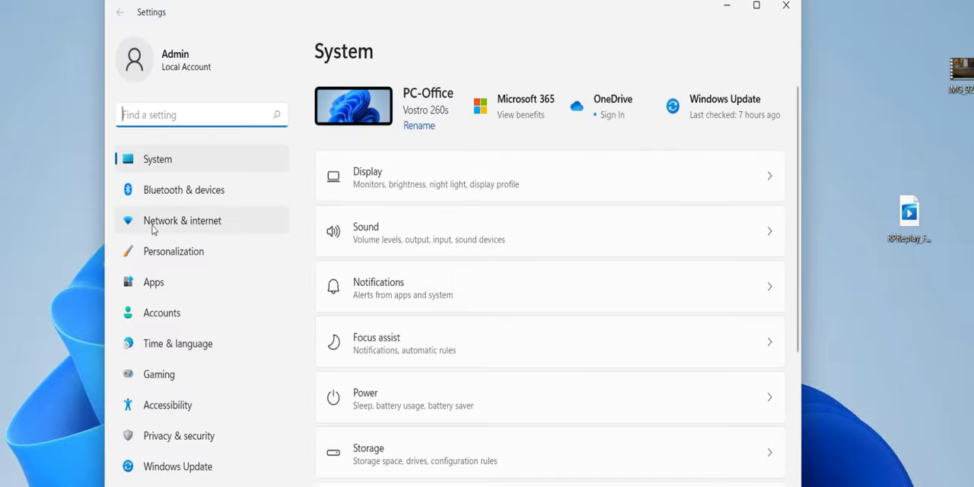
- Review the Wi-Fi page under Network & internet, then close Settings
{"action": "left_click", "coordinate": [182, 219]}
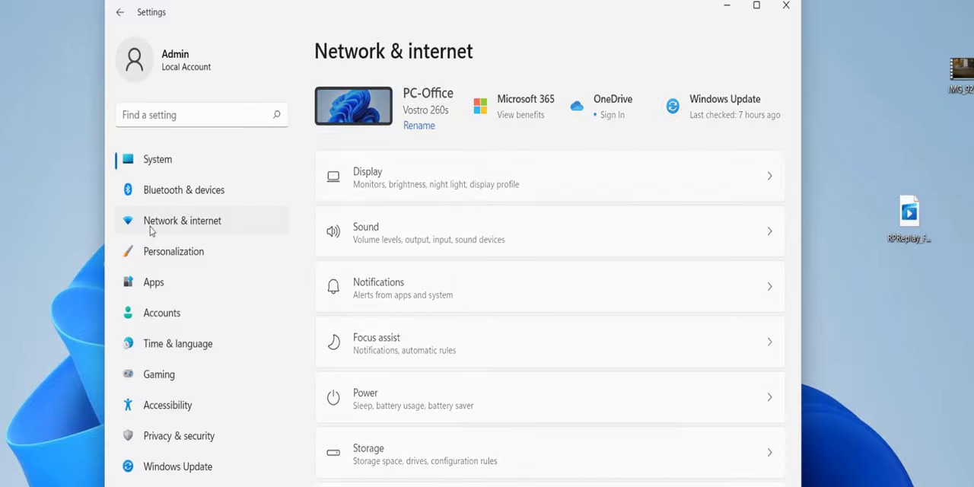
{"action": "left_click", "coordinate": [182, 220]}
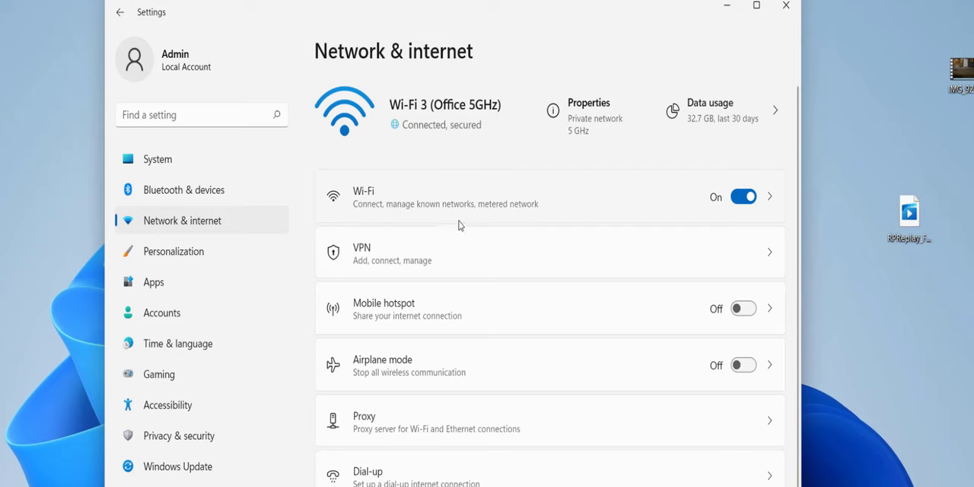
{"action": "mouse_move", "coordinate": [447, 203]}
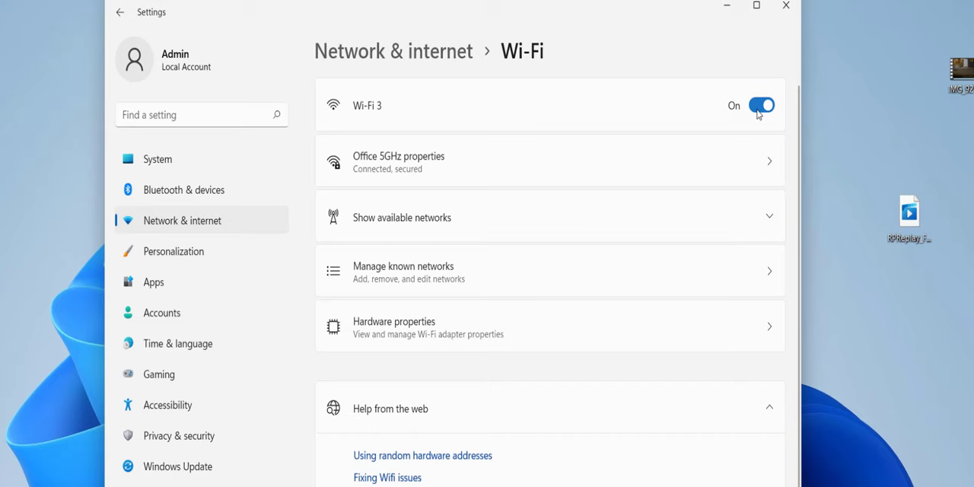
{"action": "left_click", "coordinate": [785, 6]}
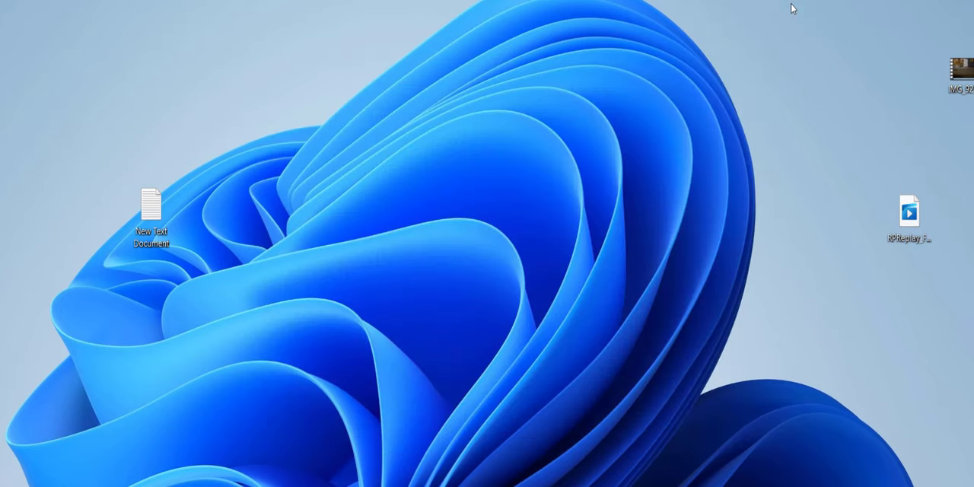
- Find Date & time settings via 'dt' search, confirm Set time automatically is On, then close
{"action": "type", "text": "dt"}
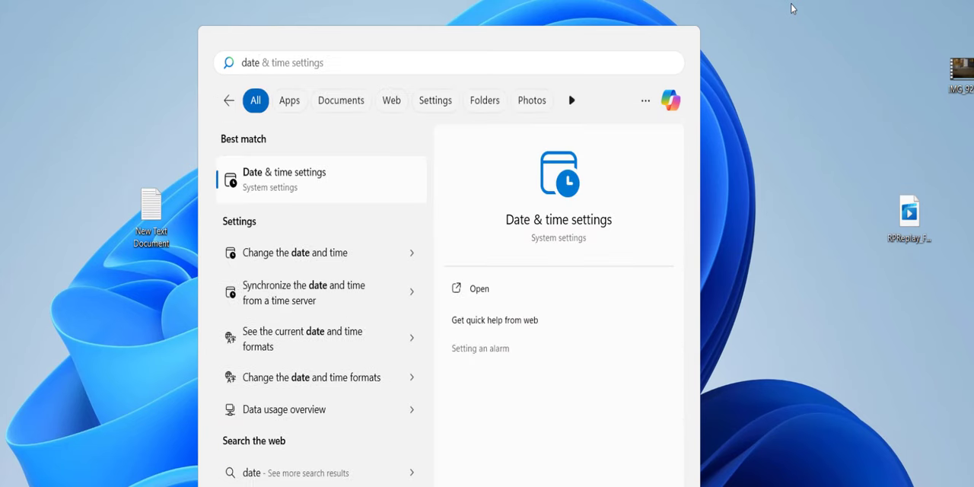
{"action": "mouse_move", "coordinate": [435, 101]}
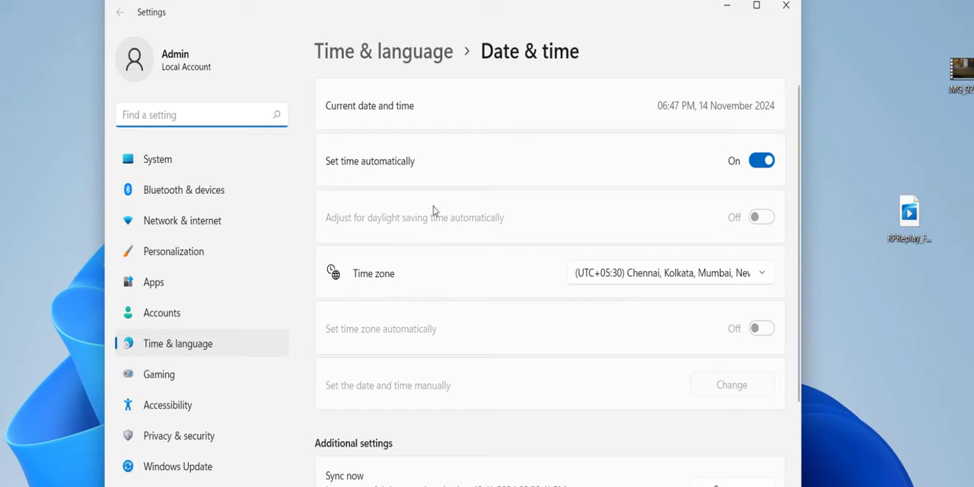
{"action": "mouse_move", "coordinate": [509, 70]}
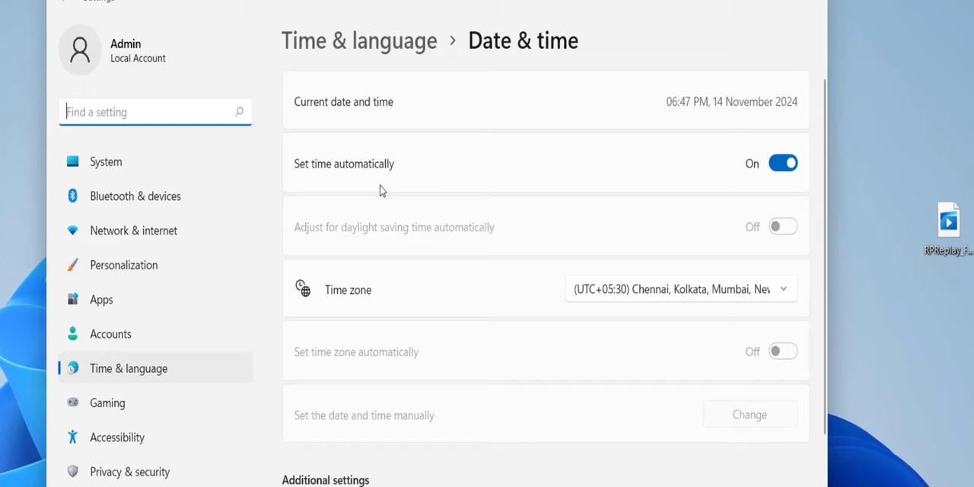
{"action": "mouse_move", "coordinate": [632, 305]}
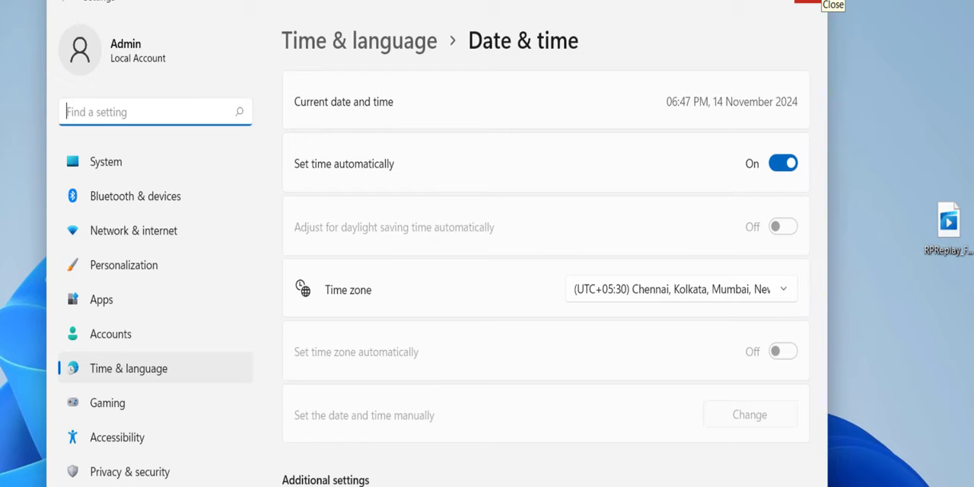
{"action": "left_click", "coordinate": [832, 6]}
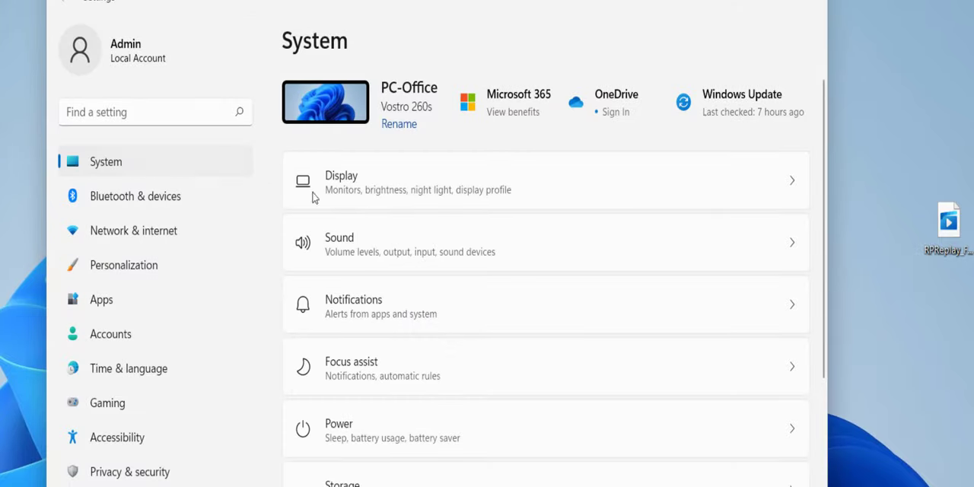
- View the Other troubleshooters list including Internet Connections, then close Settings
{"action": "scroll", "scroll_direction": "down", "scroll_amount": 3}
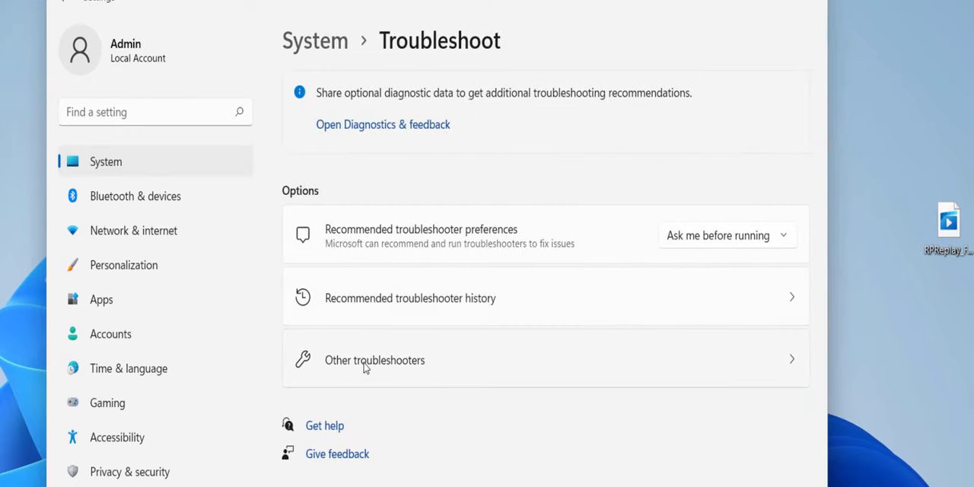
{"action": "left_click", "coordinate": [374, 359]}
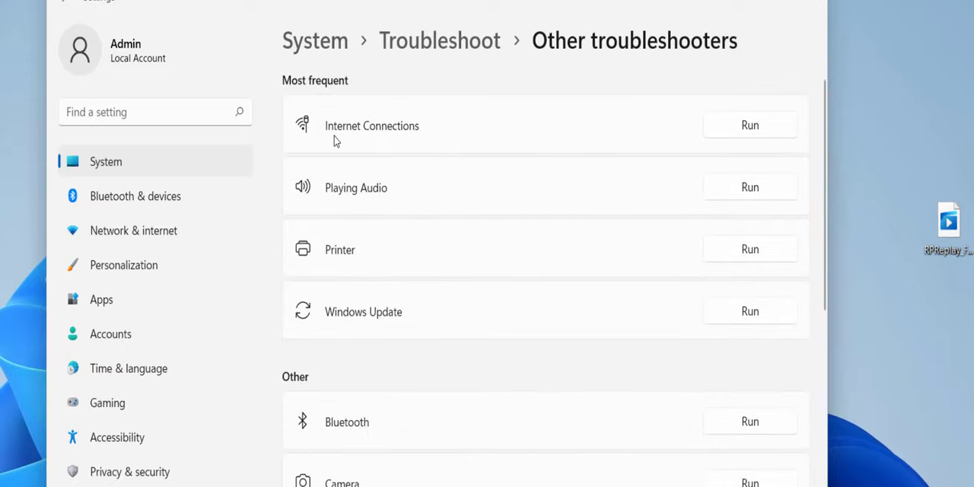
{"action": "mouse_move", "coordinate": [725, 125]}
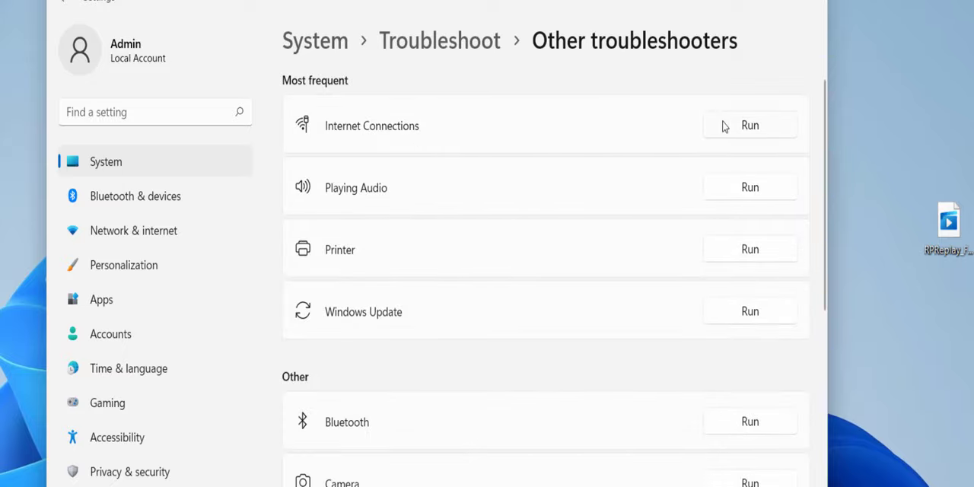
{"action": "mouse_move", "coordinate": [792, 118]}
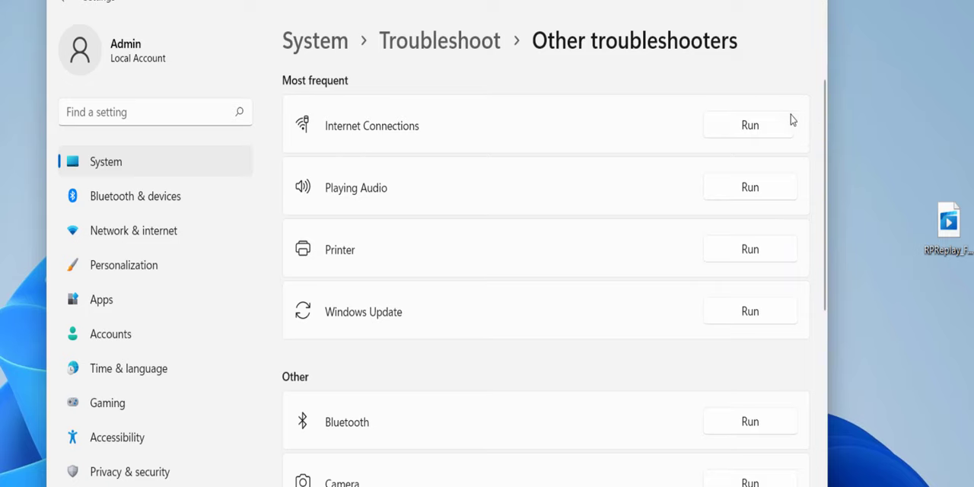
{"action": "left_click", "coordinate": [749, 125]}
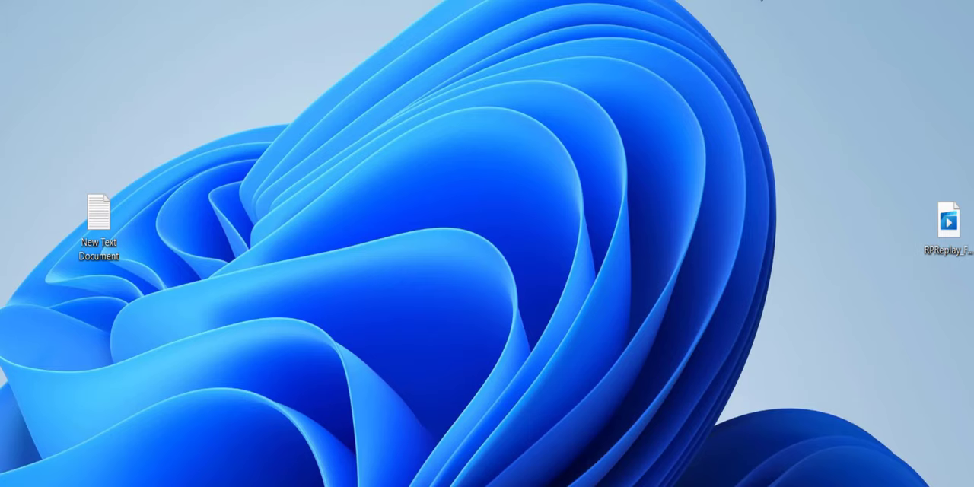
- Search 'cmd' and bring up launch options for Command Prompt
{"action": "type", "text": "cmd"}
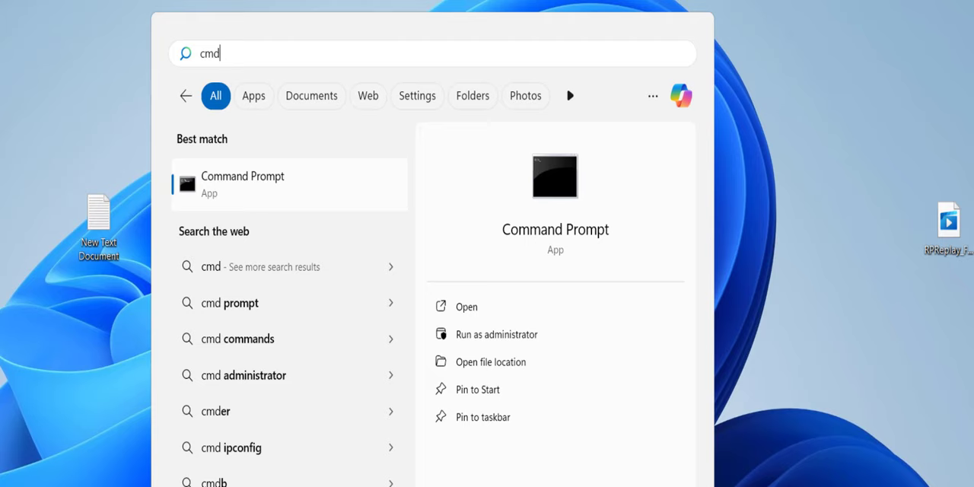
{"action": "right_click", "coordinate": [241, 183]}
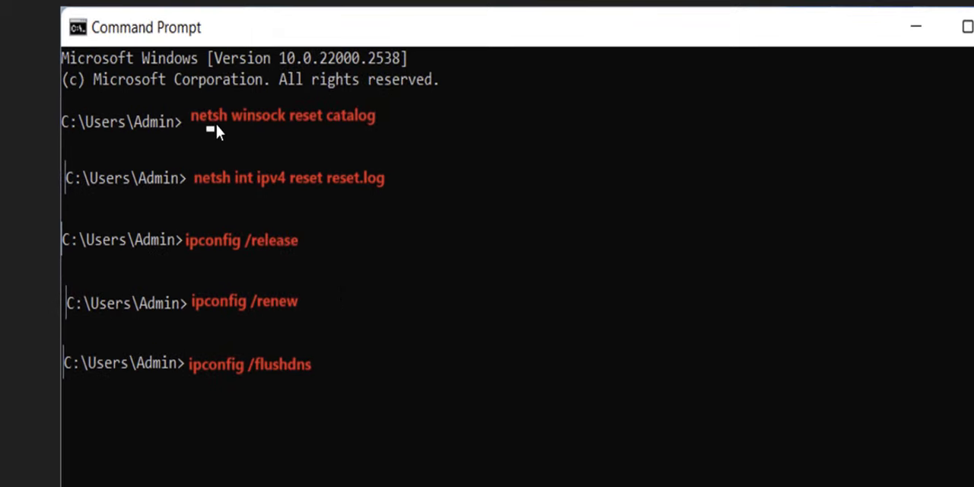
{"action": "mouse_move", "coordinate": [205, 146]}
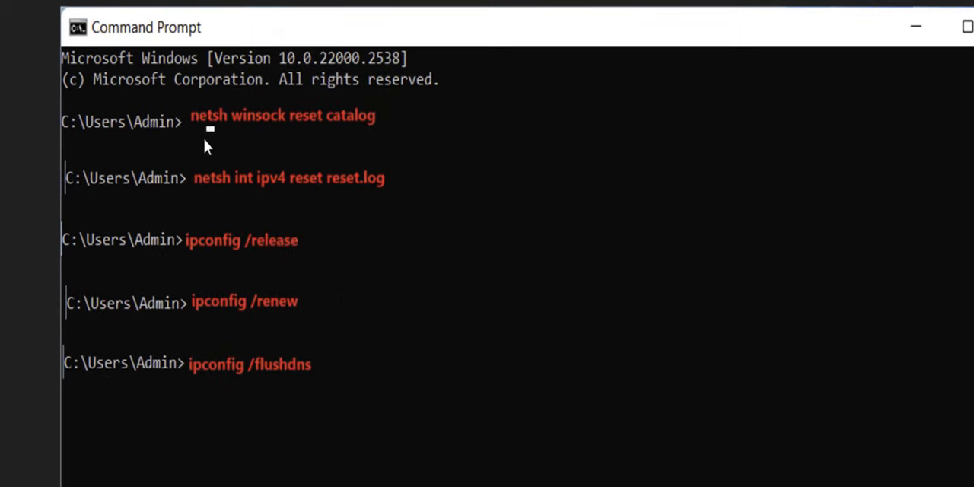
{"action": "mouse_move", "coordinate": [332, 131]}
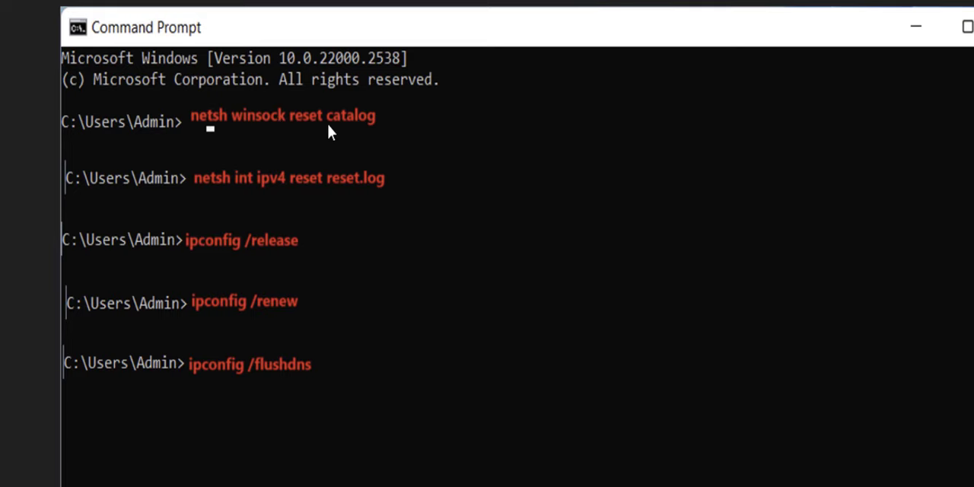
{"action": "mouse_move", "coordinate": [283, 137]}
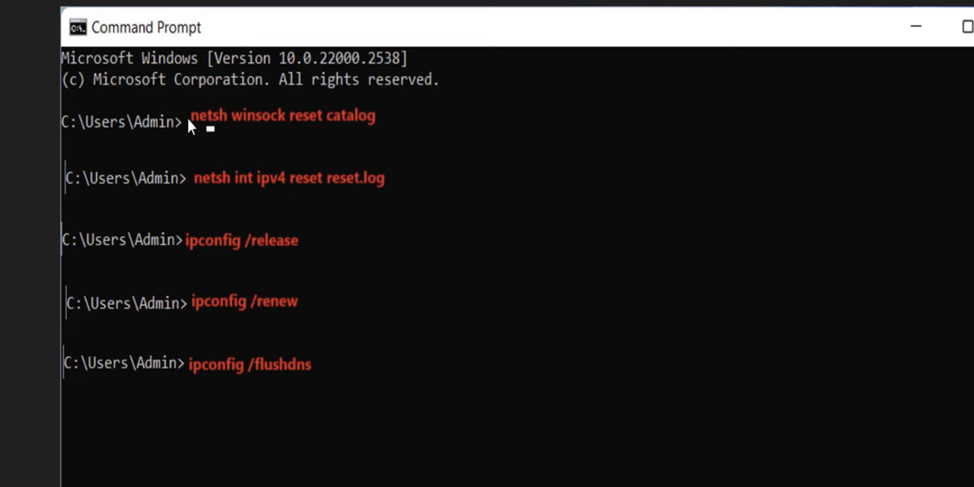
{"action": "mouse_move", "coordinate": [207, 198]}
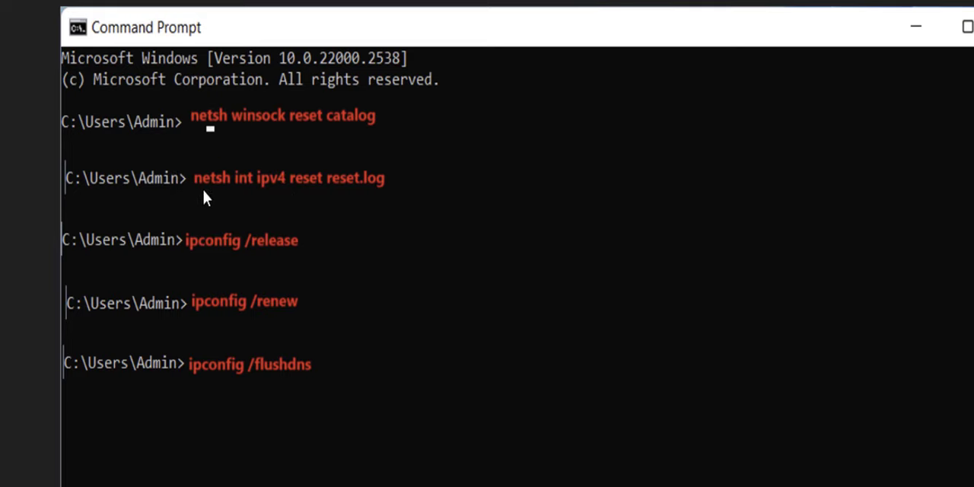
{"action": "mouse_move", "coordinate": [368, 191]}
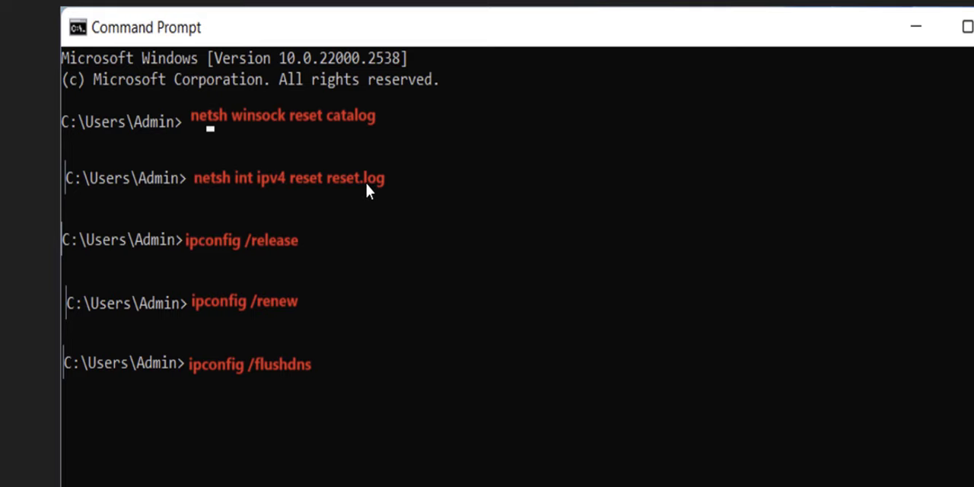
{"action": "mouse_move", "coordinate": [196, 251]}
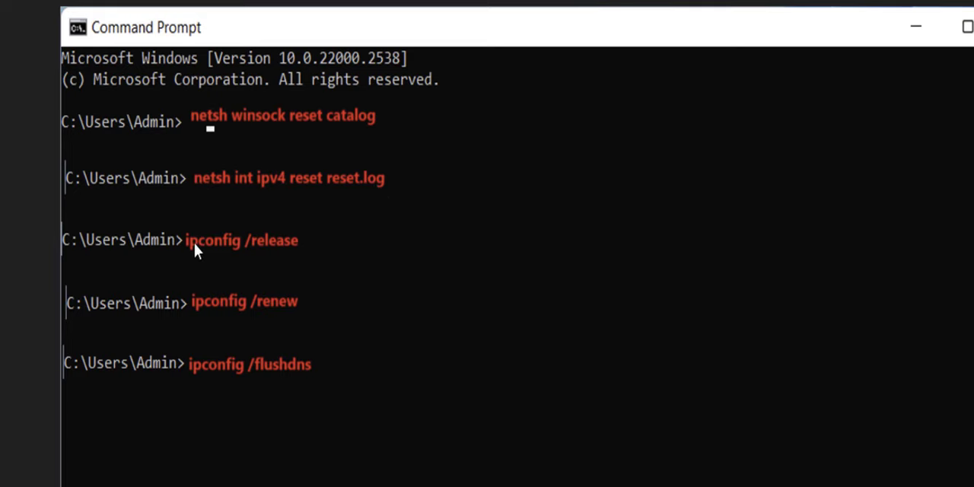
{"action": "mouse_move", "coordinate": [257, 183]}
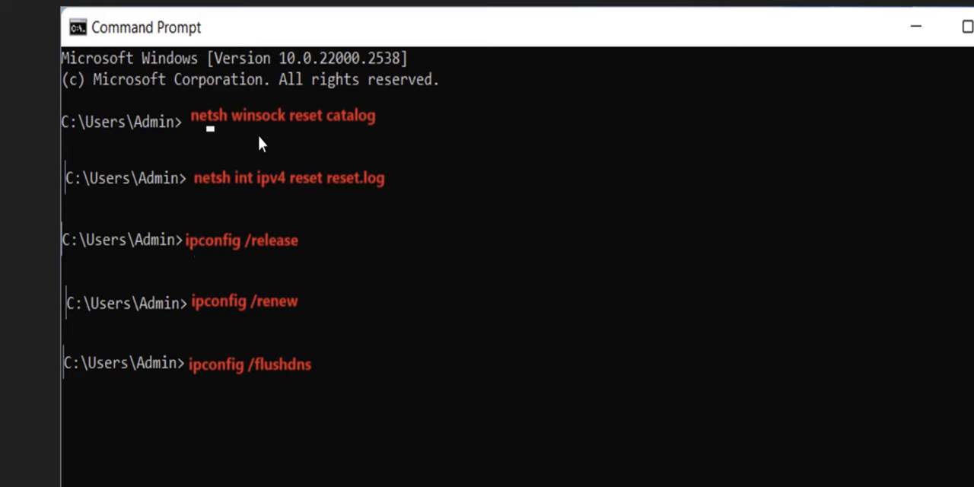
{"action": "mouse_move", "coordinate": [283, 171]}
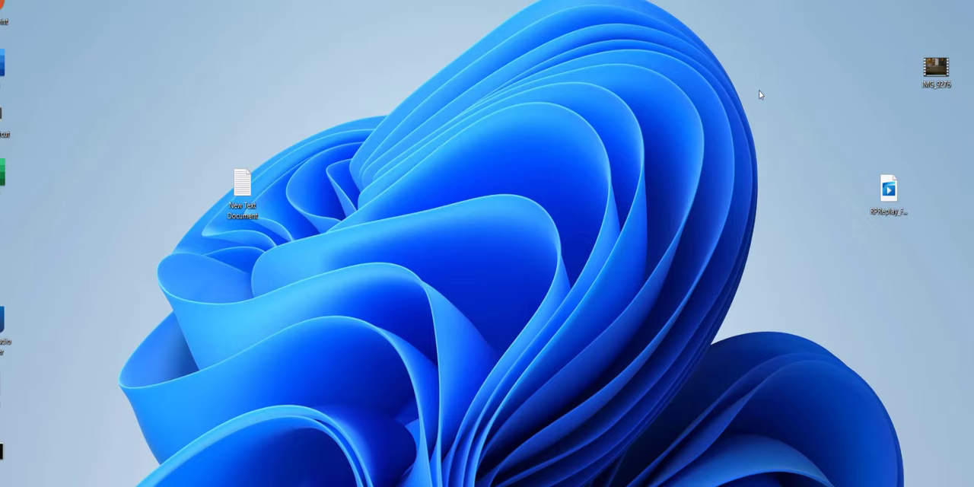
{"action": "left_click", "coordinate": [380, 473]}
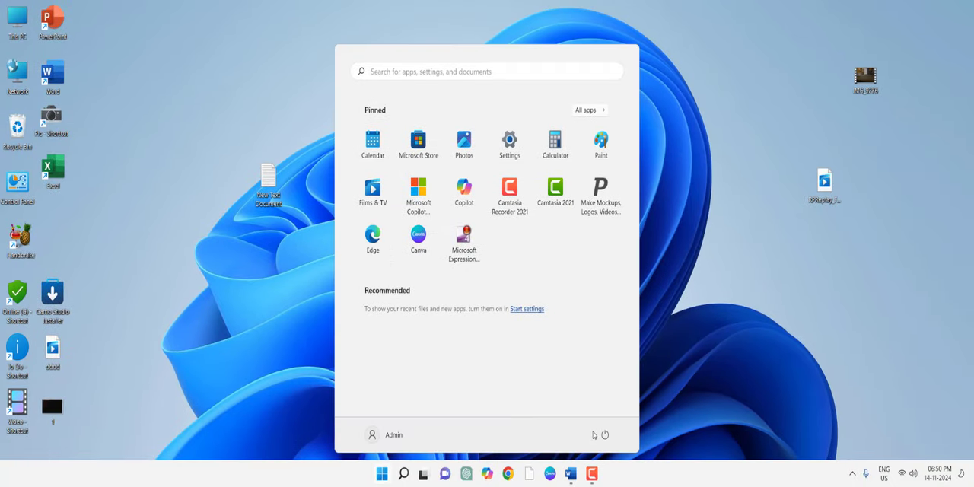
{"action": "mouse_move", "coordinate": [687, 283]}
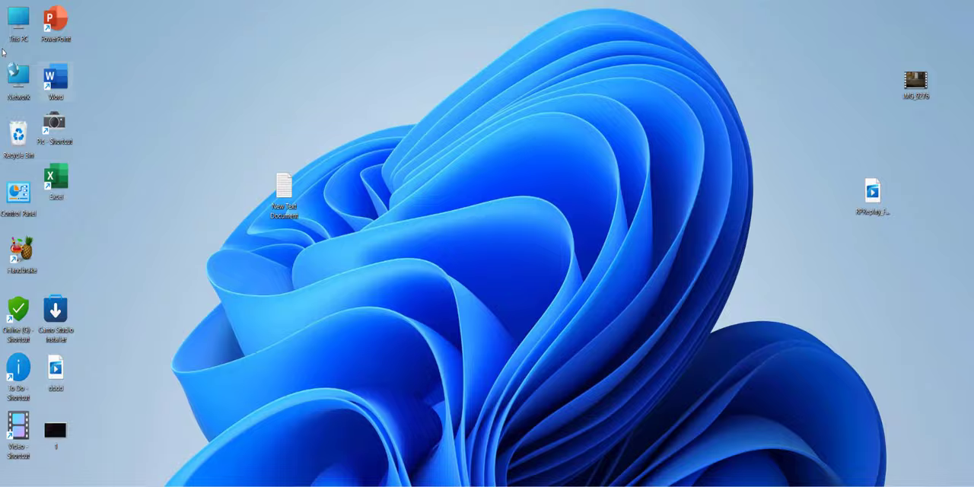
{"action": "right_click", "coordinate": [18, 18]}
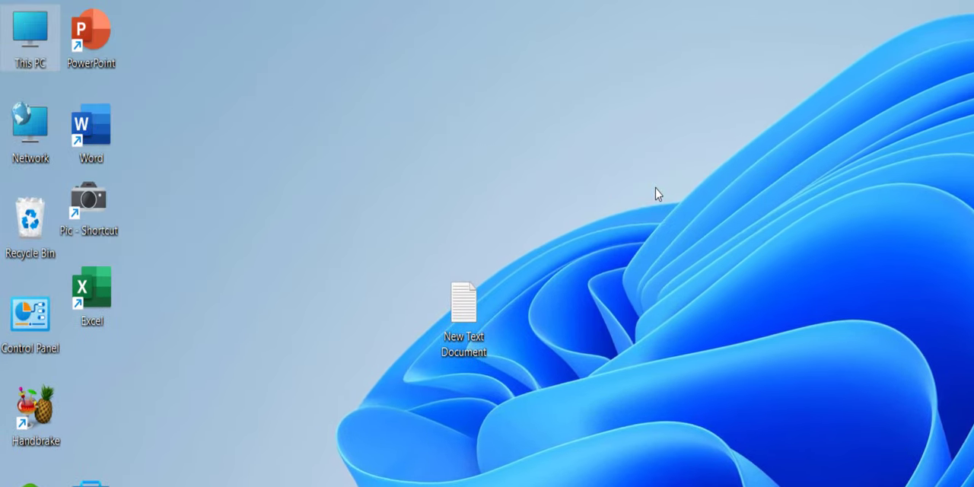
- Show Device Manager in Computer Management and bring up options for the TP-Link Wireless Nano USB Adapter
{"action": "left_click", "coordinate": [31, 38]}
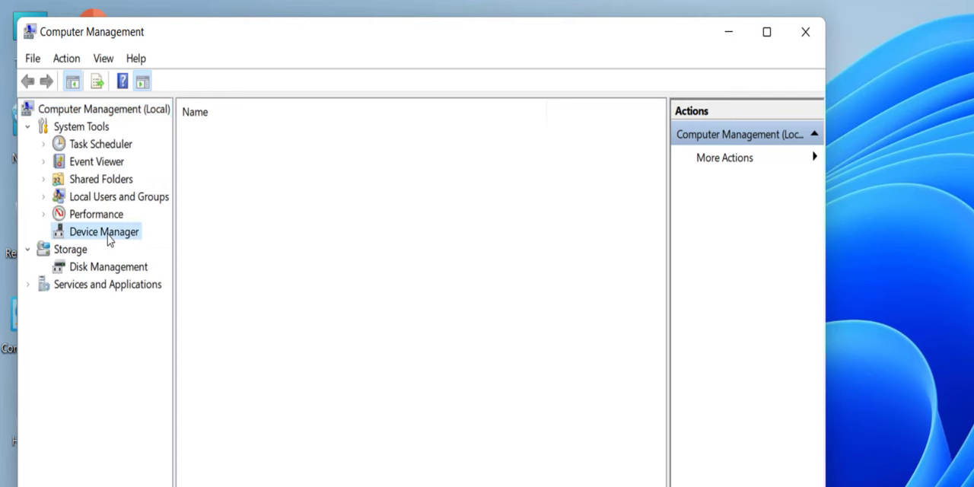
{"action": "left_click", "coordinate": [104, 231]}
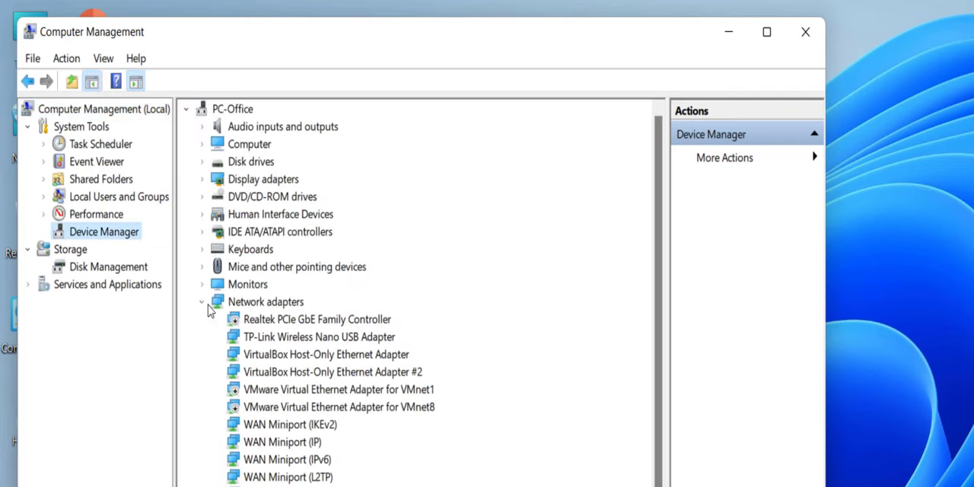
{"action": "mouse_move", "coordinate": [311, 341]}
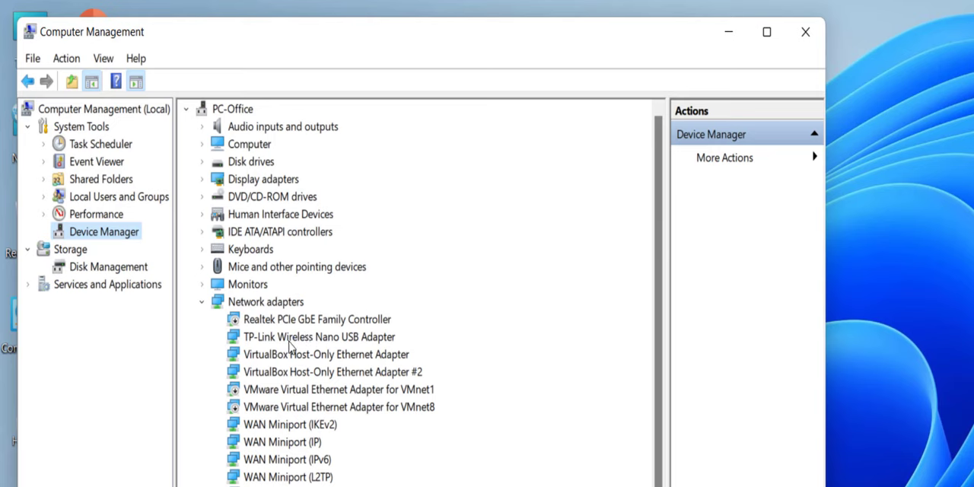
{"action": "mouse_move", "coordinate": [322, 344]}
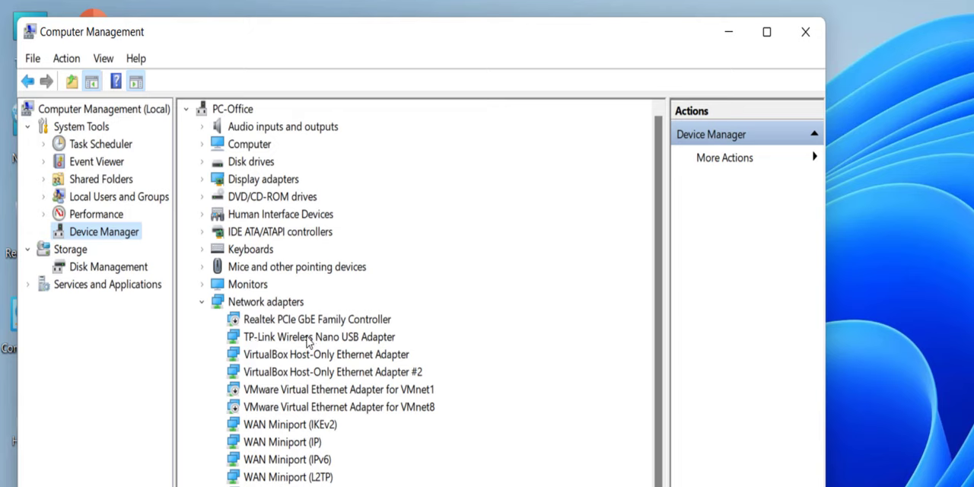
{"action": "mouse_move", "coordinate": [305, 356]}
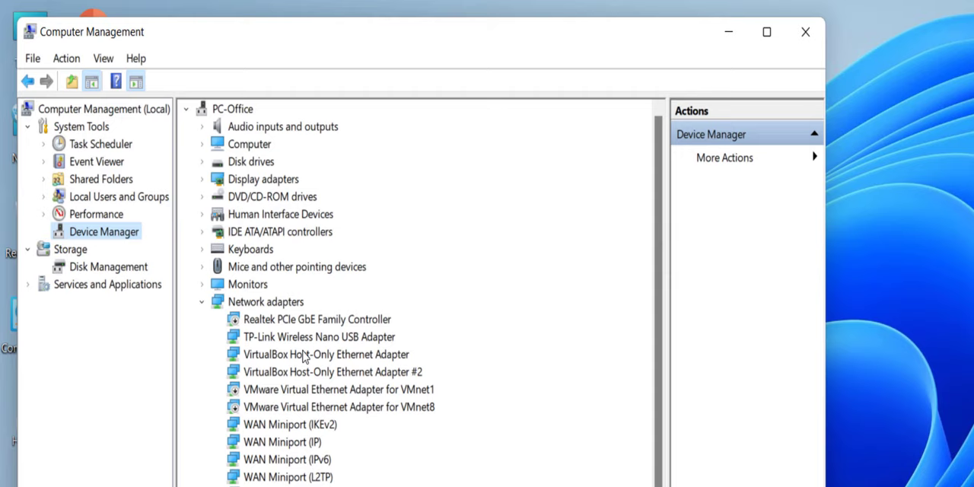
{"action": "right_click", "coordinate": [318, 337]}
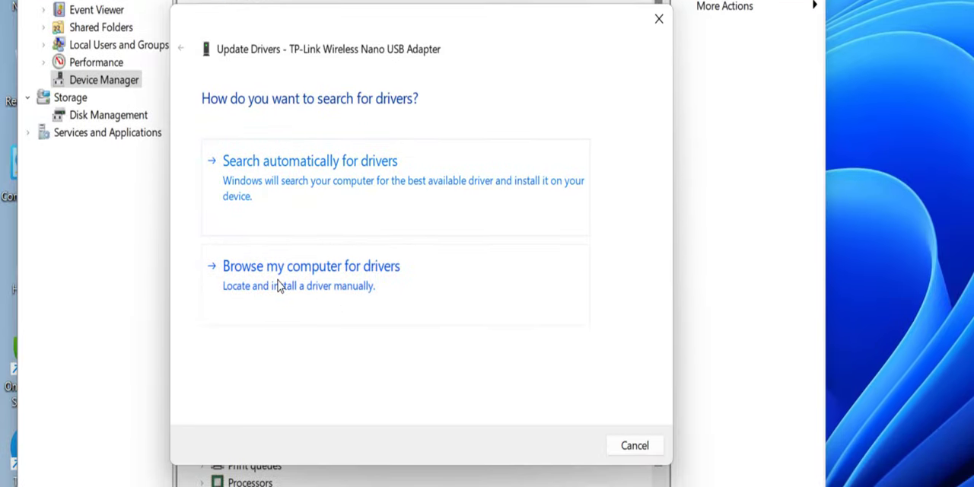
- Reinstall the TP-Link Wireless Nano USB Adapter driver picked from the compatible drivers list
{"action": "left_click", "coordinate": [310, 264]}
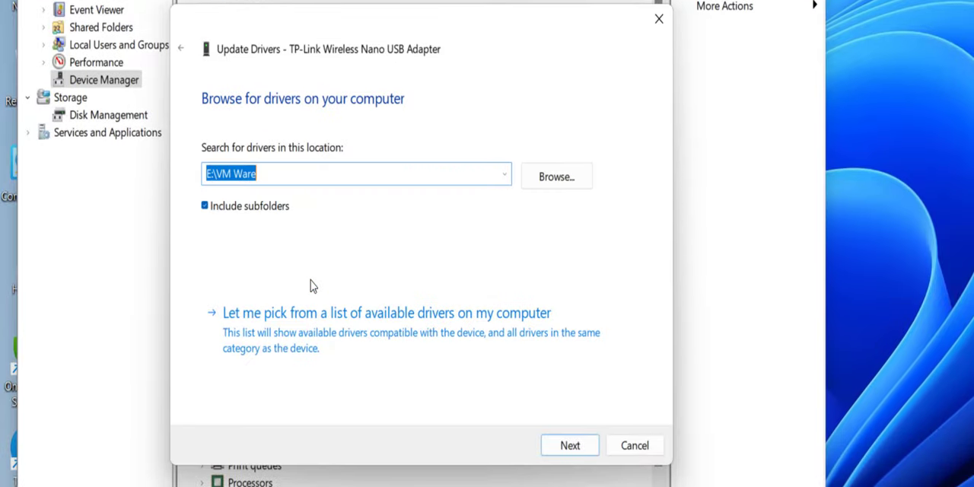
{"action": "mouse_move", "coordinate": [301, 329]}
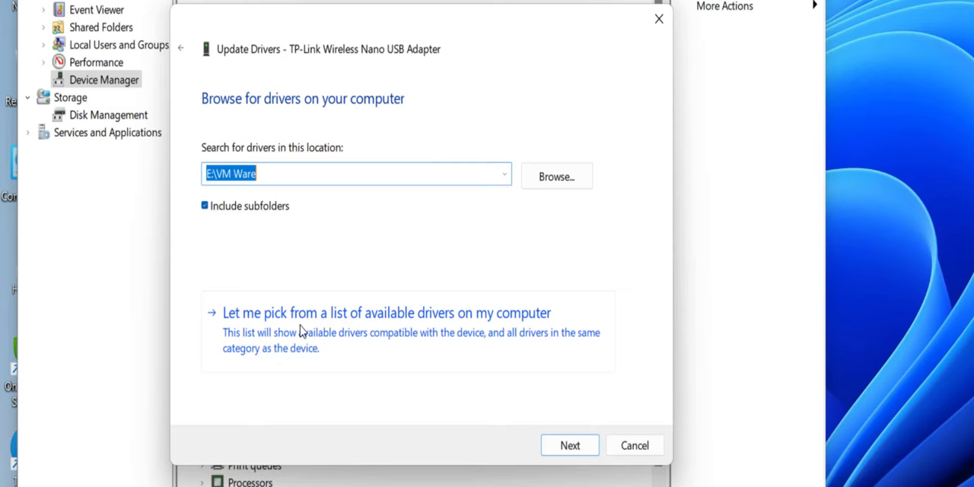
{"action": "left_click", "coordinate": [386, 313]}
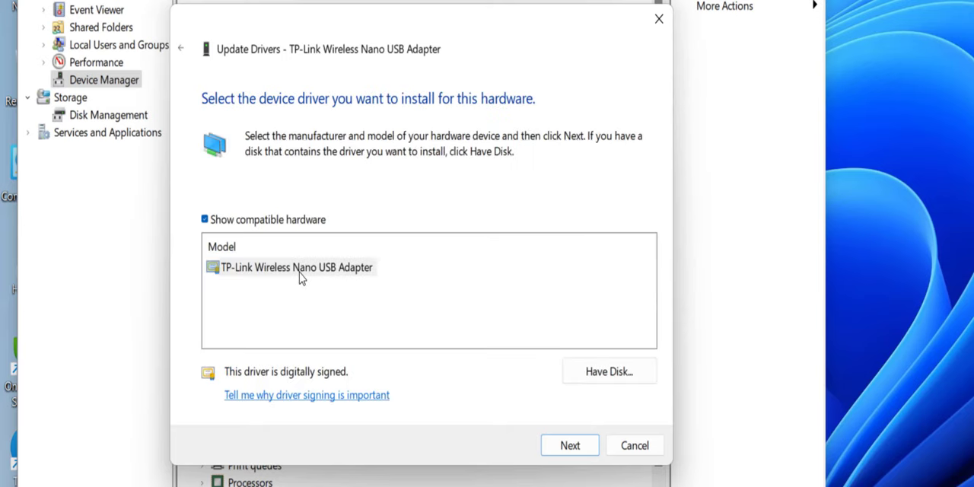
{"action": "left_click", "coordinate": [295, 268]}
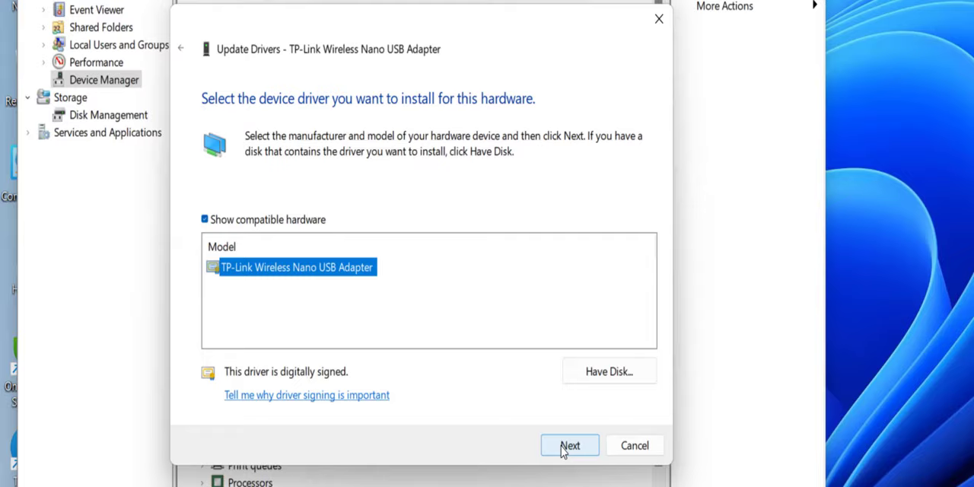
{"action": "left_click", "coordinate": [569, 445]}
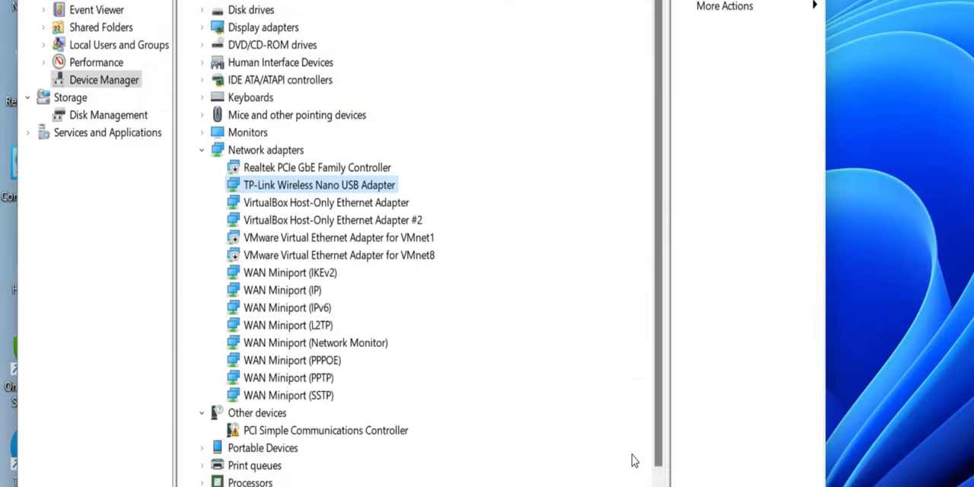
{"action": "left_click", "coordinate": [444, 19]}
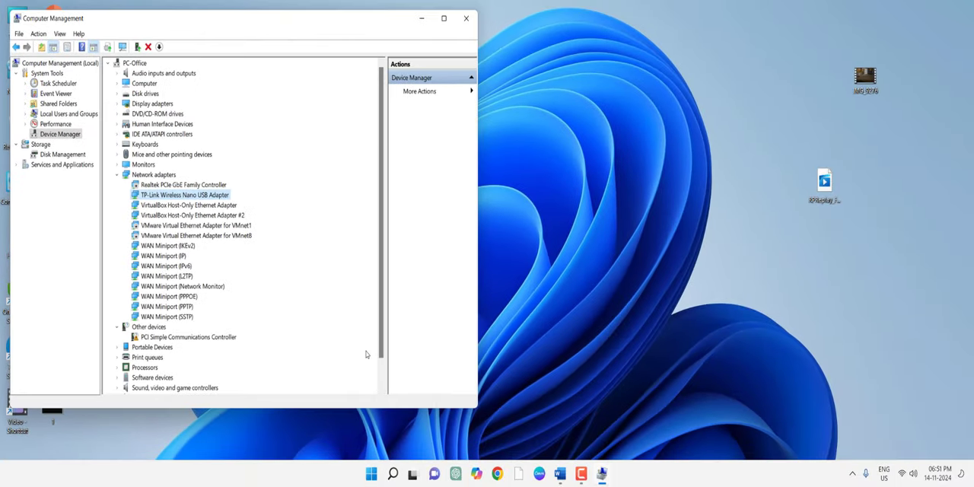
- Set WLAN AutoConfig's startup type to Automatic, then close Services
{"action": "left_click", "coordinate": [465, 18]}
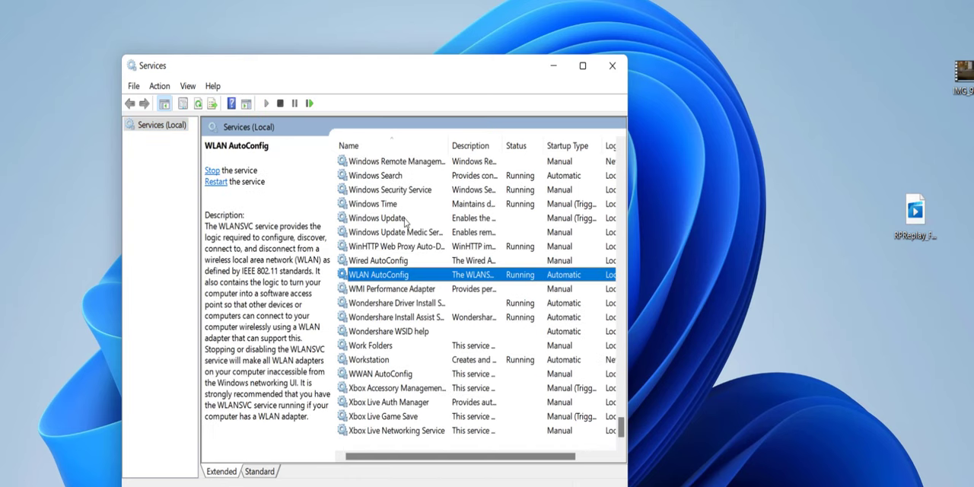
{"action": "mouse_move", "coordinate": [359, 277]}
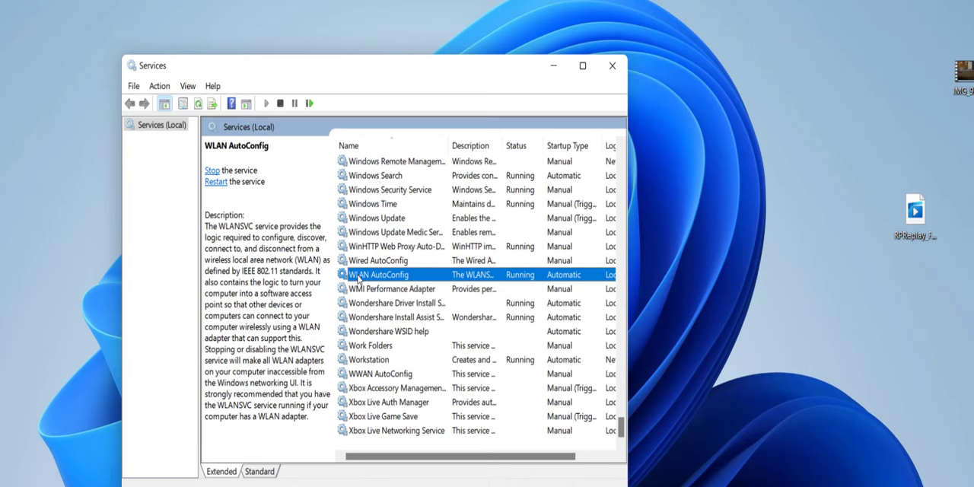
{"action": "mouse_move", "coordinate": [402, 273]}
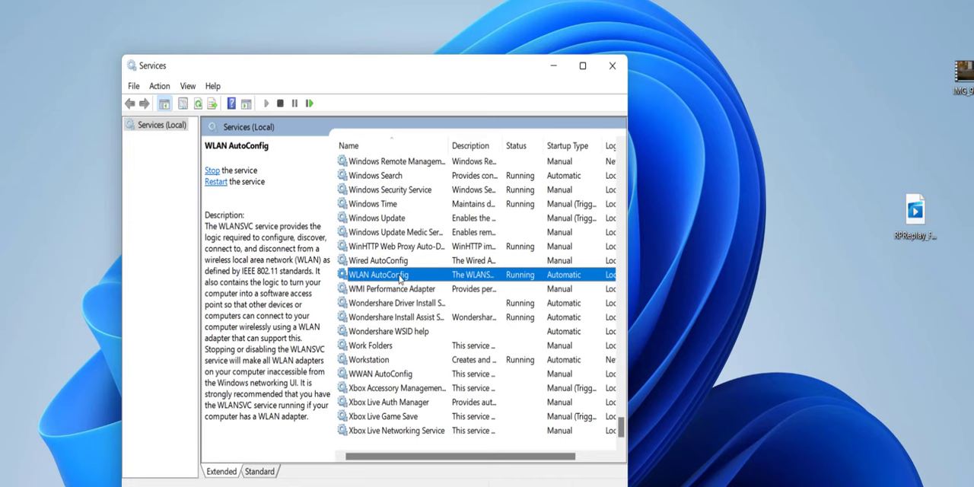
{"action": "double_click", "coordinate": [377, 274]}
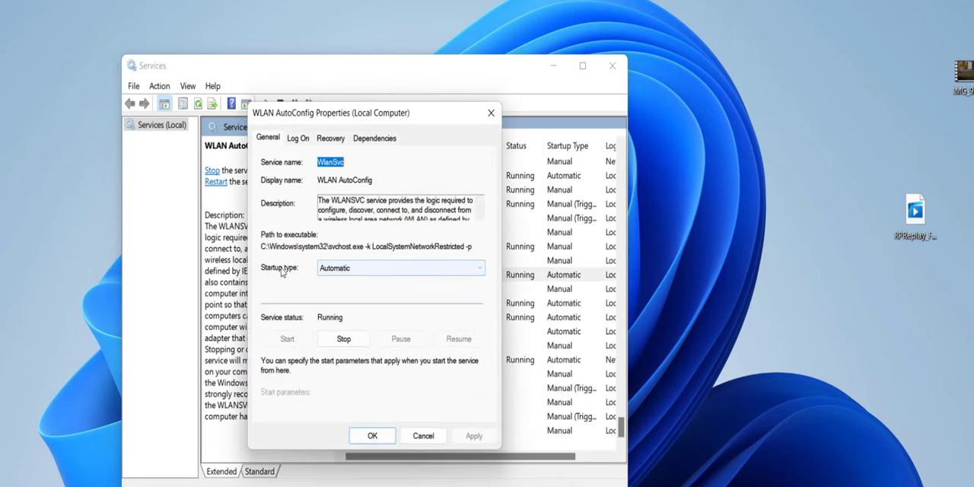
{"action": "left_click", "coordinate": [398, 268]}
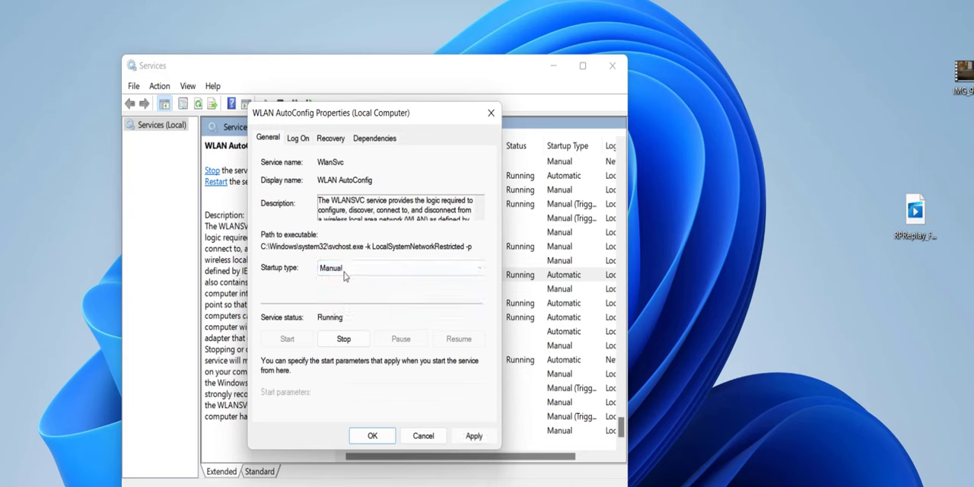
{"action": "left_click", "coordinate": [398, 268]}
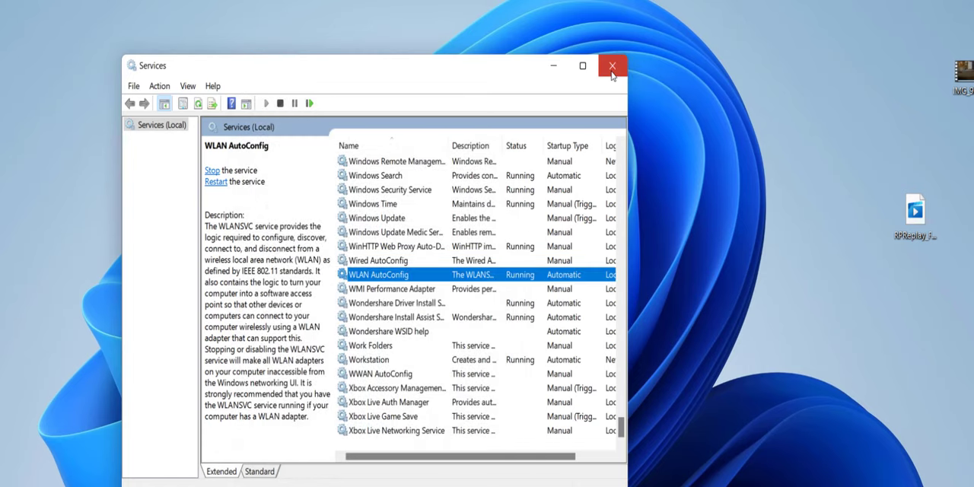
{"action": "left_click", "coordinate": [612, 66]}
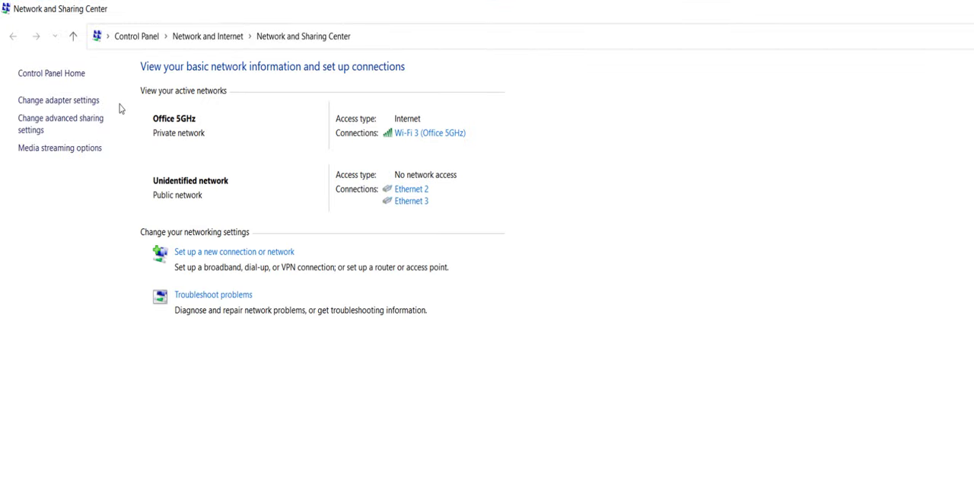
{"action": "mouse_move", "coordinate": [58, 104]}
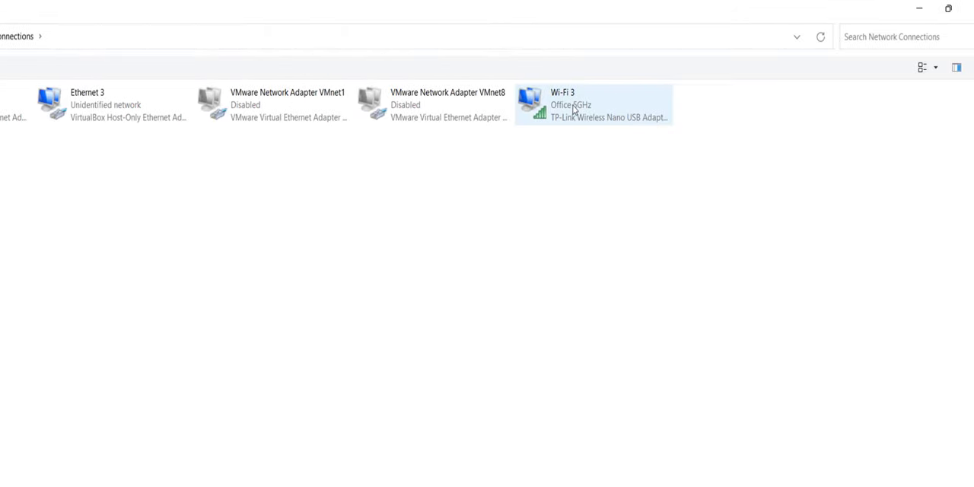
- Bring up the Properties action for the Wi-Fi 3 connection
{"action": "right_click", "coordinate": [575, 107]}
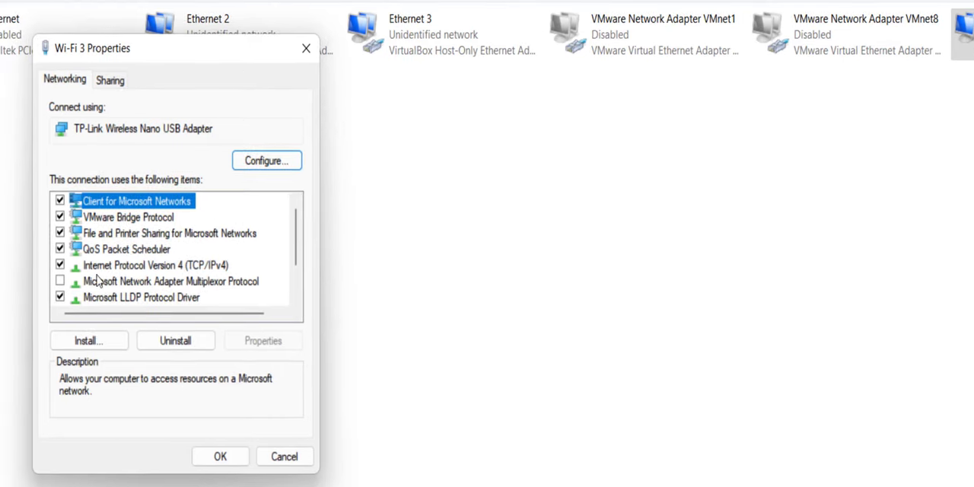
{"action": "mouse_move", "coordinate": [204, 275]}
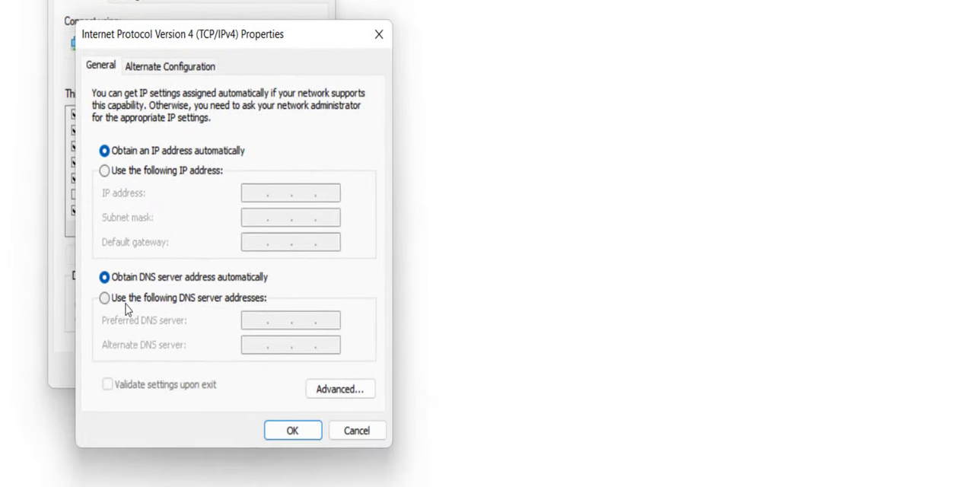
- Enter manual DNS servers 8.8.8.8 and 8.8.4.4 for Wi-Fi 3, confirm, and close its properties
{"action": "left_click", "coordinate": [103, 299]}
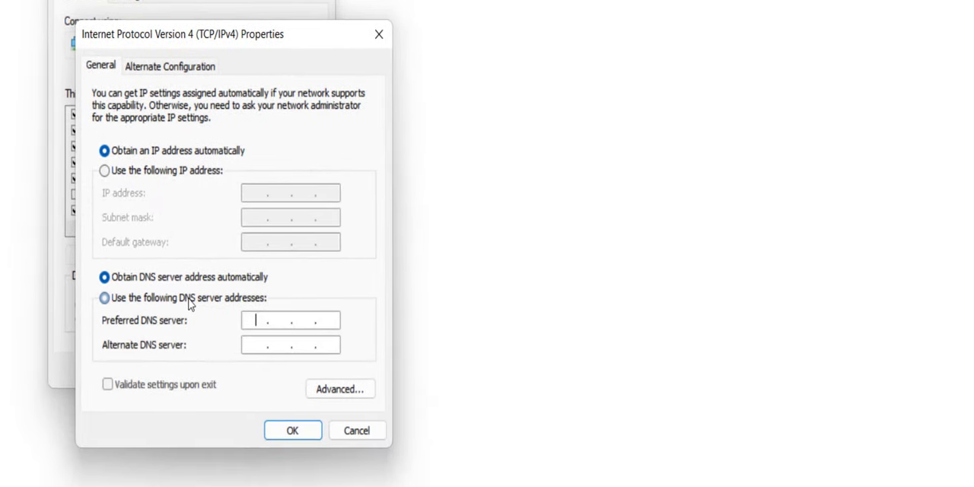
{"action": "left_click", "coordinate": [104, 298]}
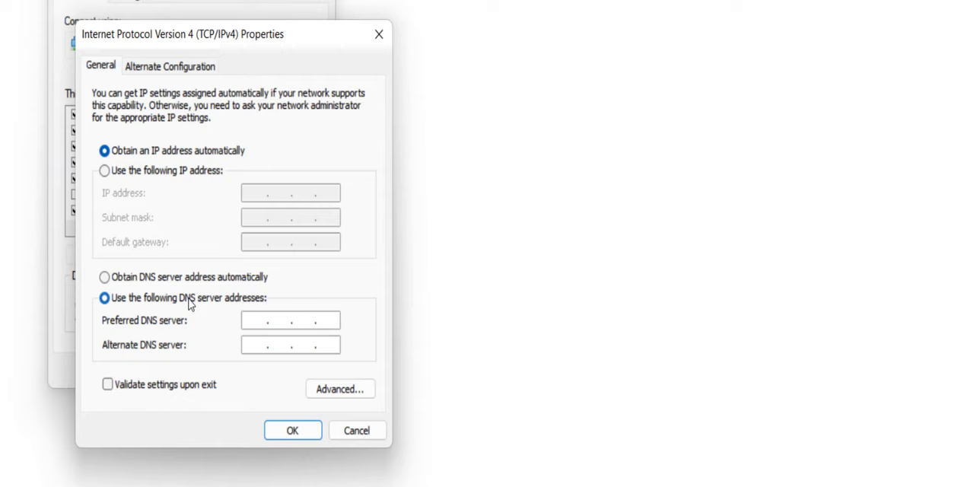
{"action": "type", "text": "8.8"}
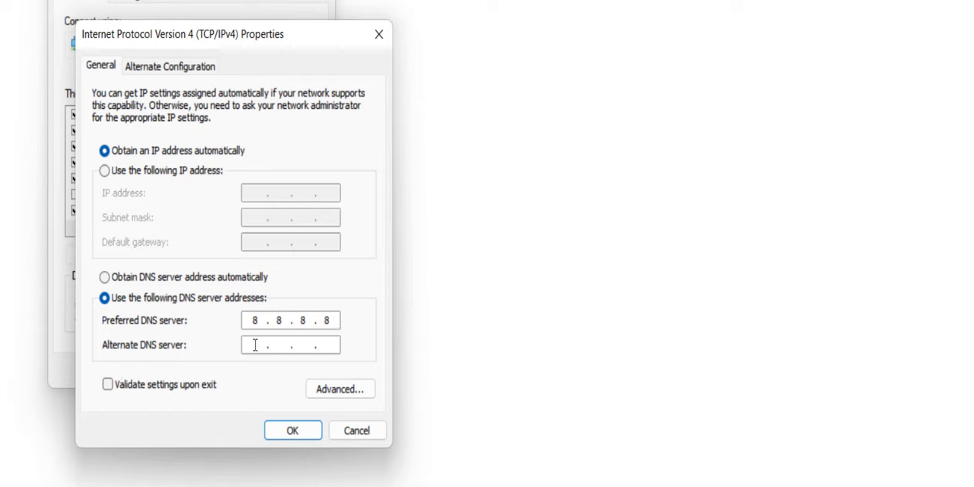
{"action": "type", "text": "8.8.4."}
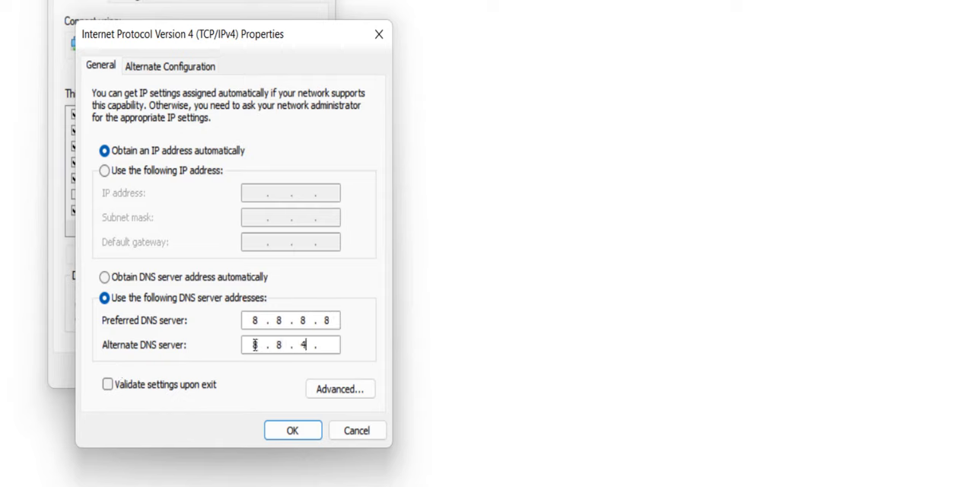
{"action": "type", "text": "4"}
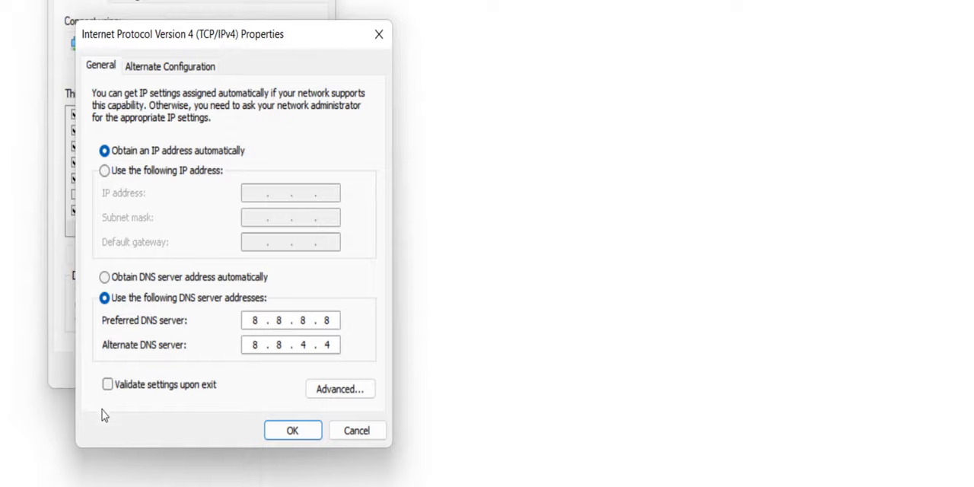
{"action": "left_click", "coordinate": [293, 429]}
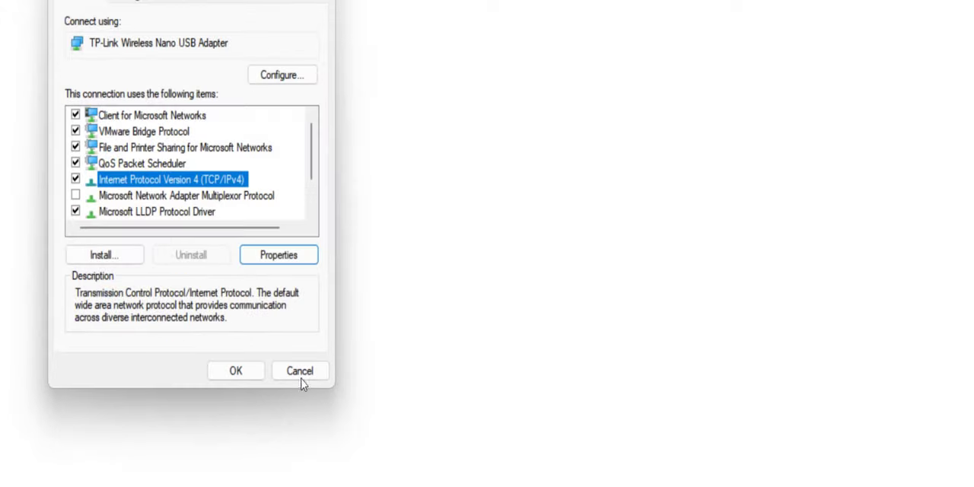
{"action": "left_click", "coordinate": [300, 371]}
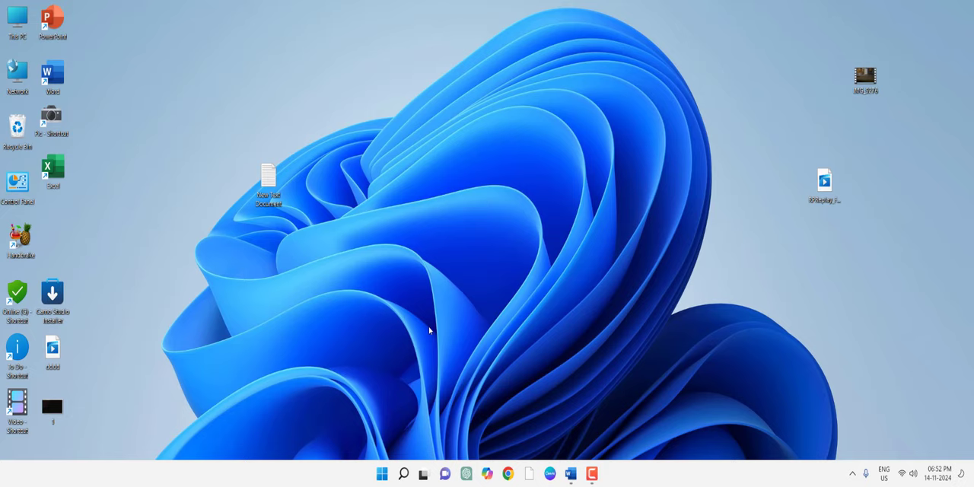
- Reopen Settings and reach Network reset under Network & internet's advanced settings
{"action": "left_click", "coordinate": [382, 475]}
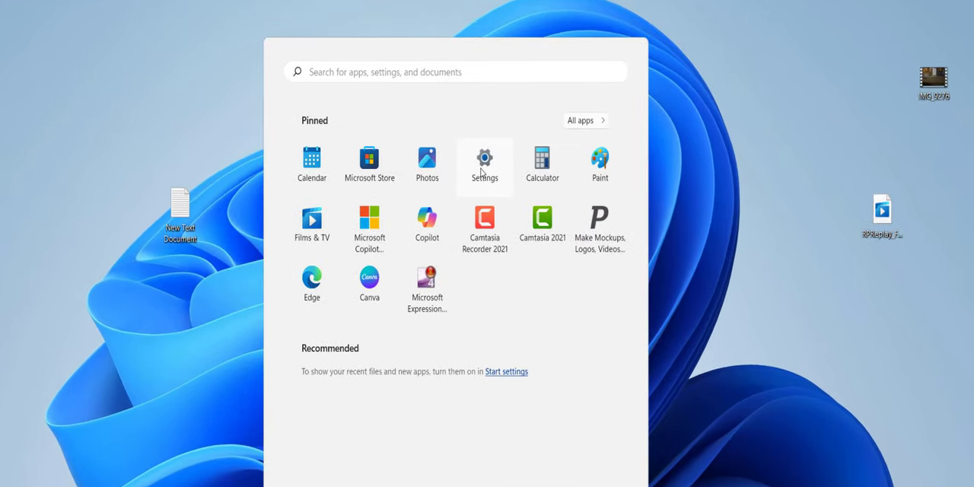
{"action": "left_click", "coordinate": [484, 158]}
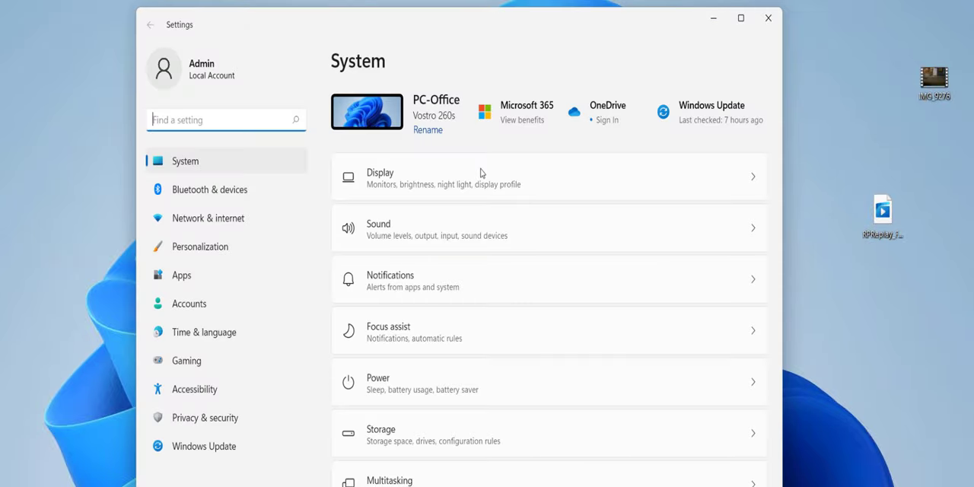
{"action": "left_click", "coordinate": [208, 218]}
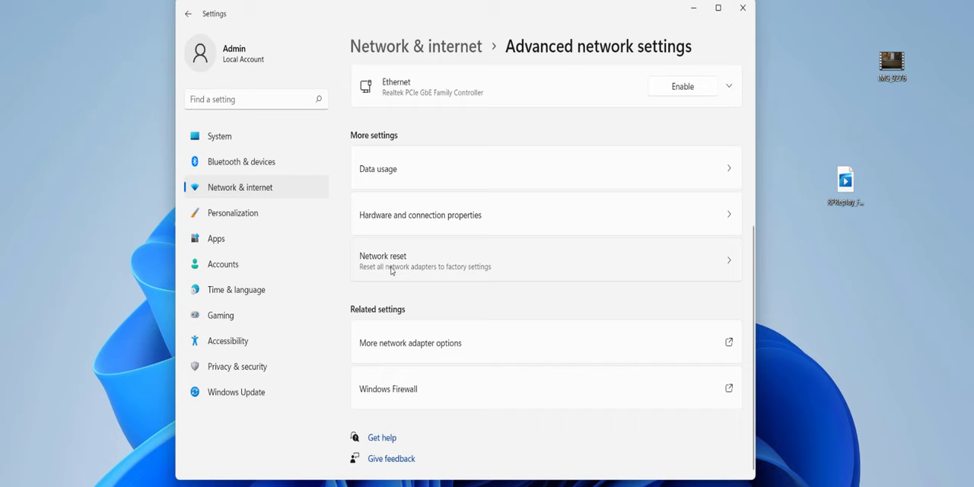
{"action": "left_click", "coordinate": [545, 260]}
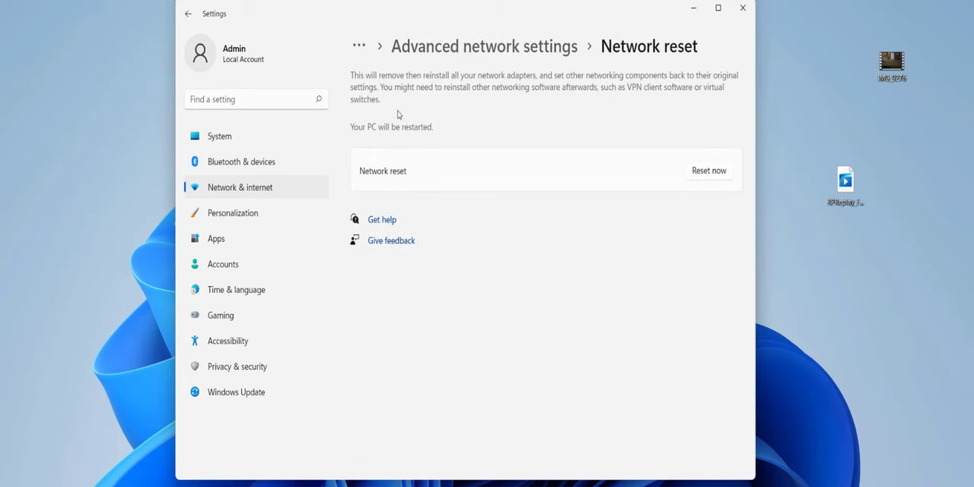
{"action": "mouse_move", "coordinate": [463, 79]}
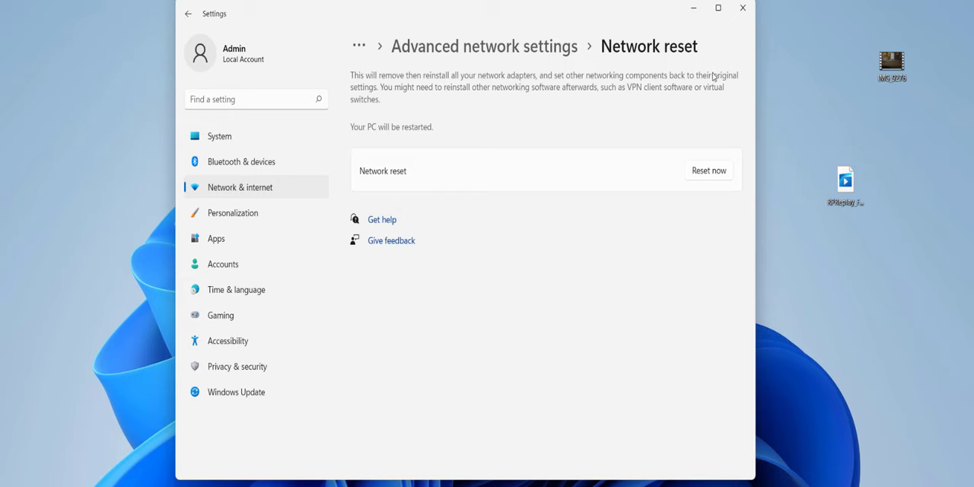
{"action": "mouse_move", "coordinate": [407, 97]}
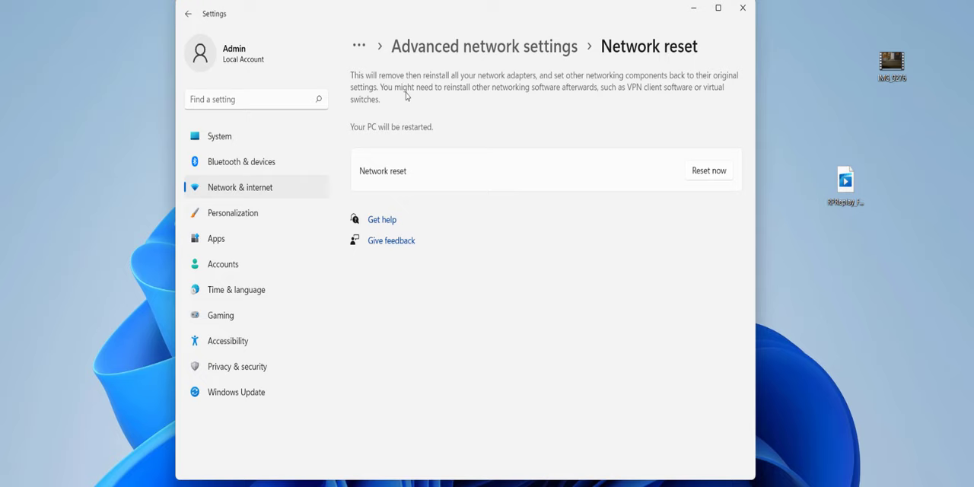
{"action": "mouse_move", "coordinate": [554, 95]}
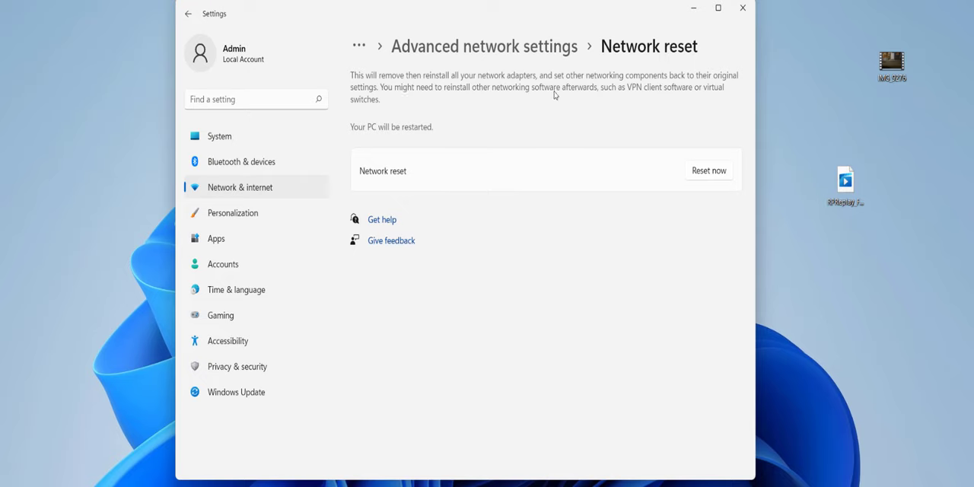
{"action": "mouse_move", "coordinate": [603, 94]}
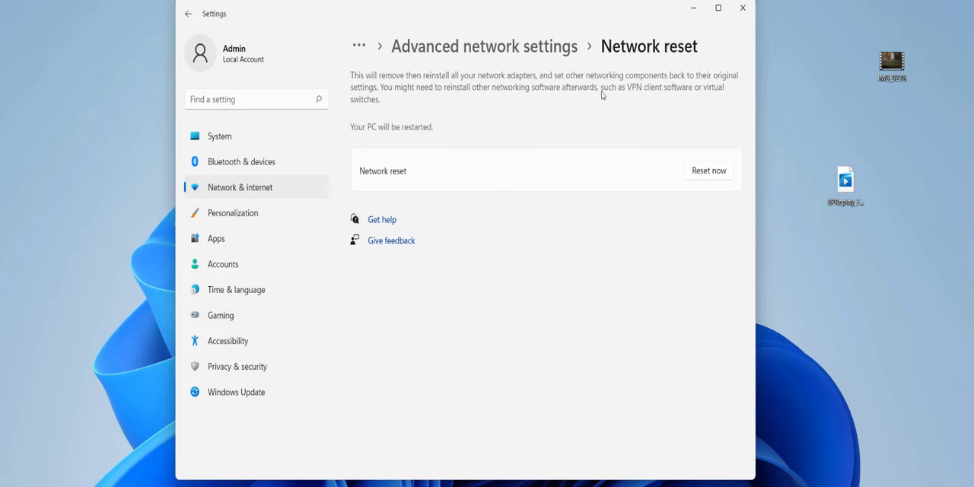
{"action": "mouse_move", "coordinate": [715, 96]}
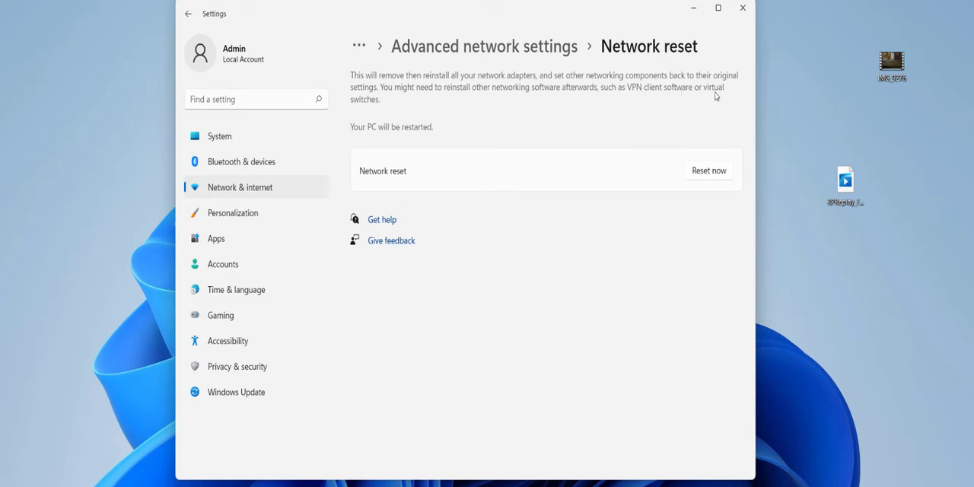
{"action": "mouse_move", "coordinate": [528, 122]}
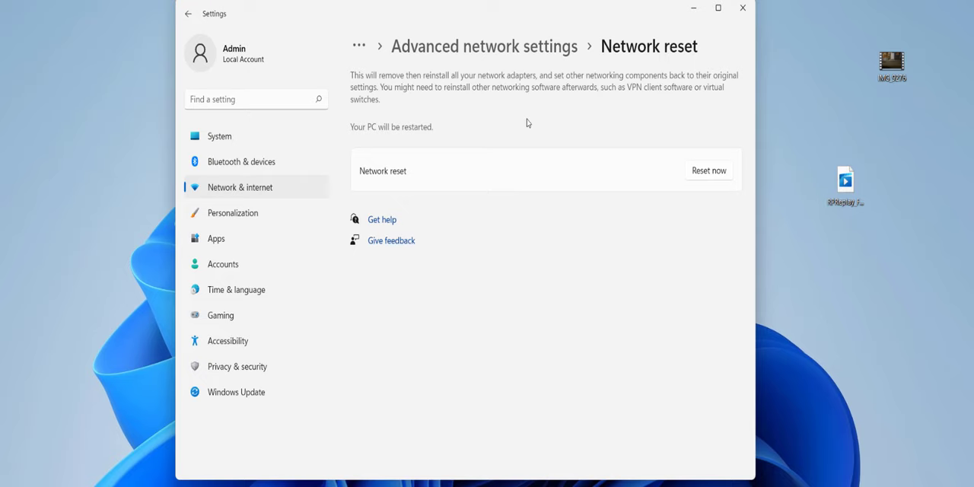
{"action": "mouse_move", "coordinate": [714, 180]}
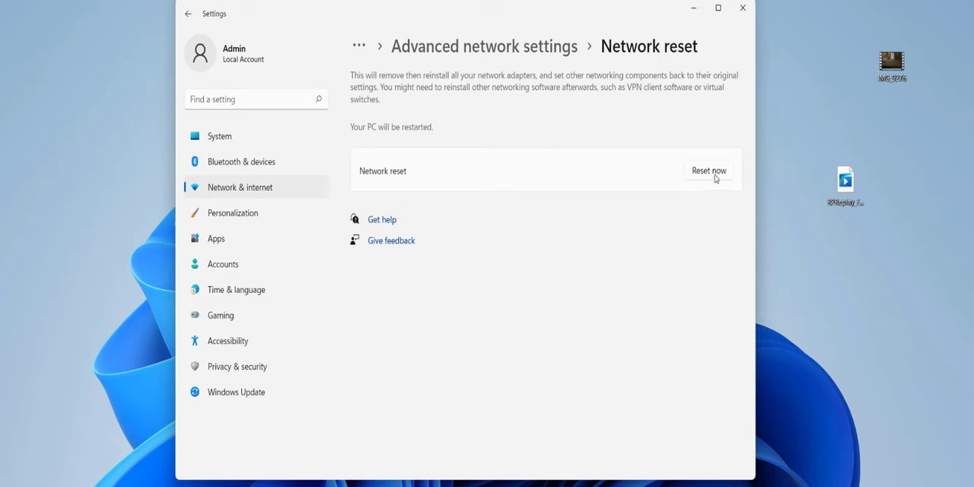
{"action": "mouse_move", "coordinate": [692, 265]}
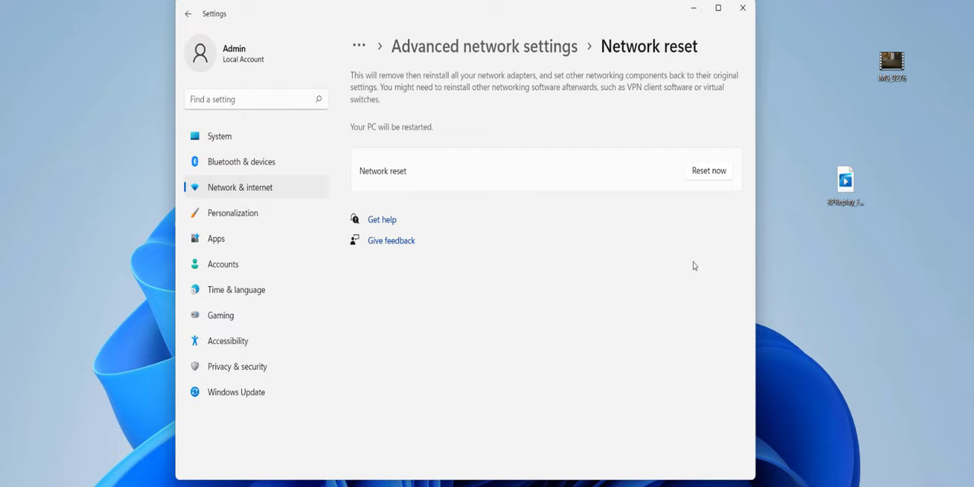